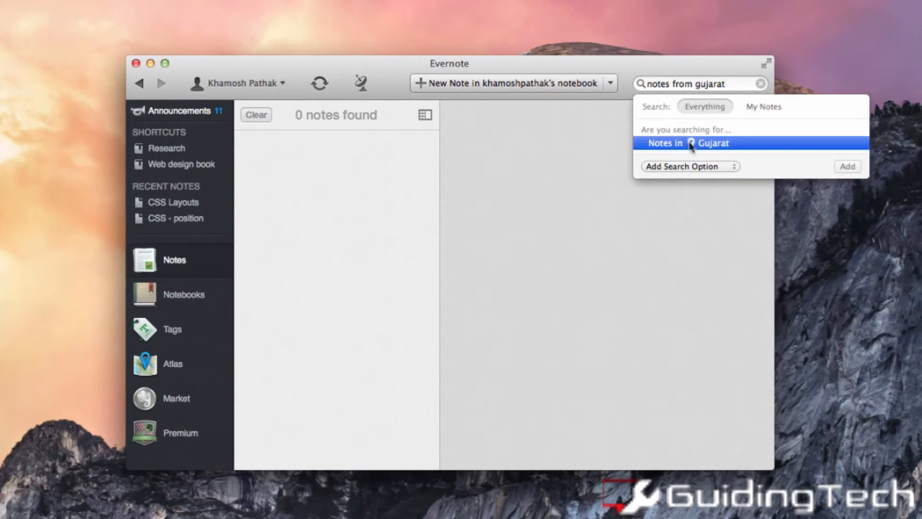
Step: Run the 'Notes in Gujarat' place search, then 'notes from' Daman And Diu, clearing each to return to All Notes
left_click(687, 143)
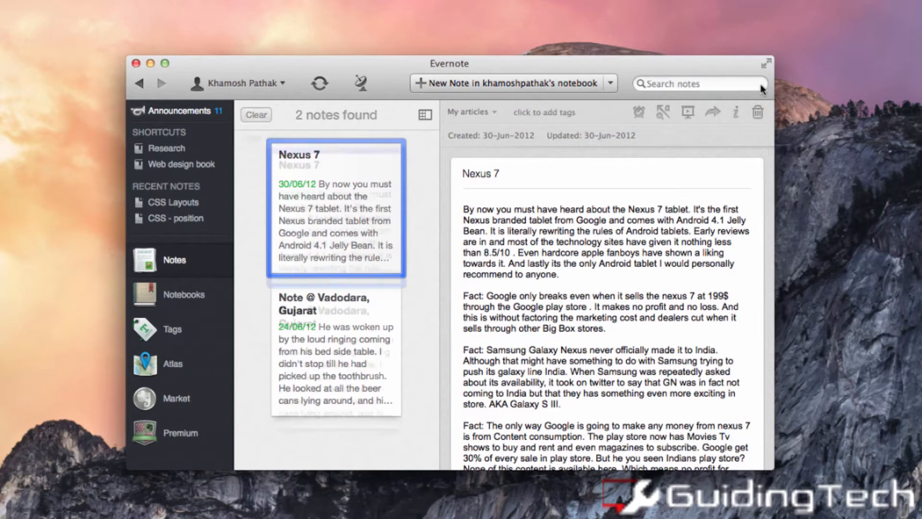
left_click(699, 83)
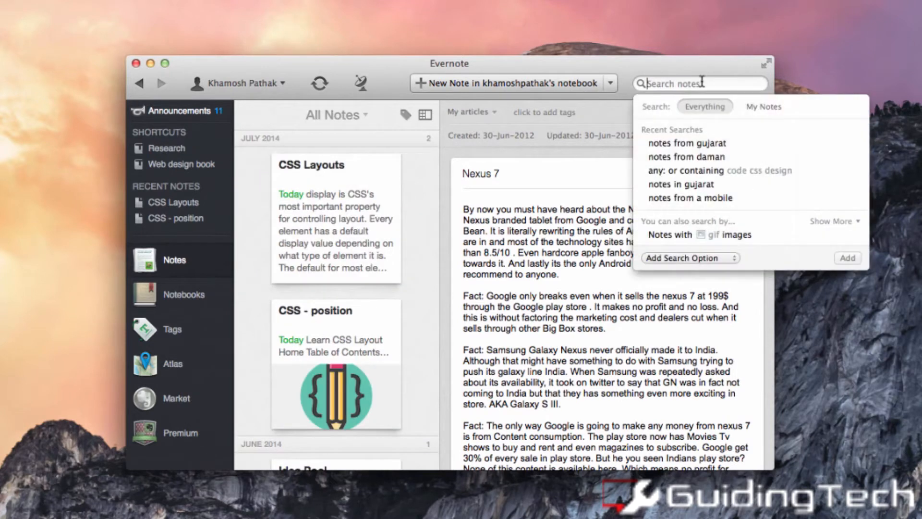
type("notes from daman")
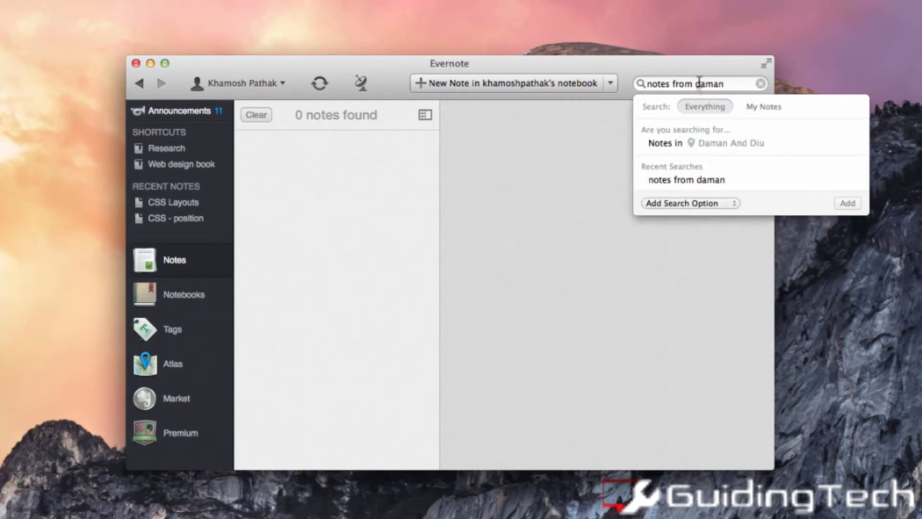
left_click(726, 143)
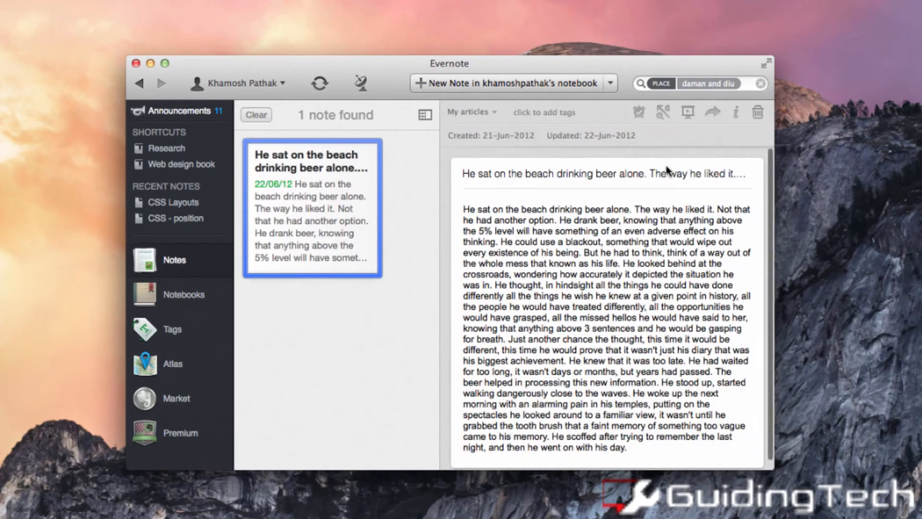
left_click(760, 82)
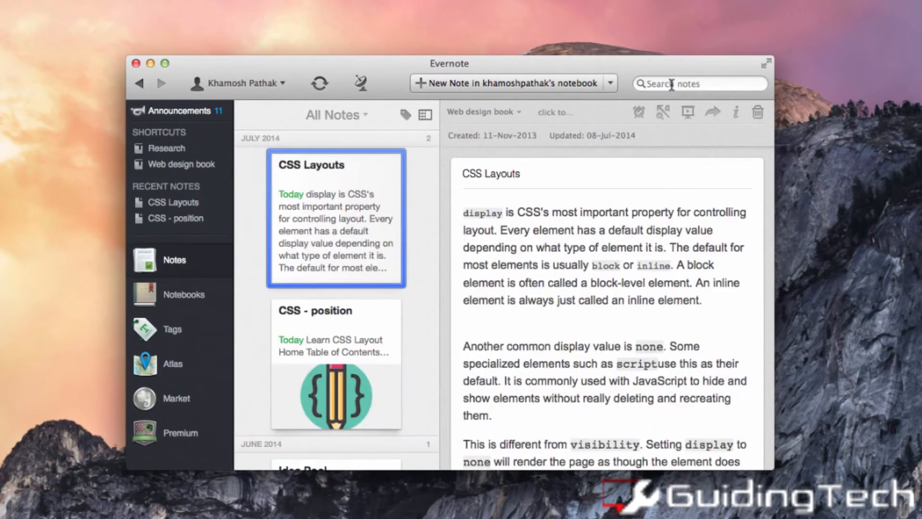
type("notebook:p")
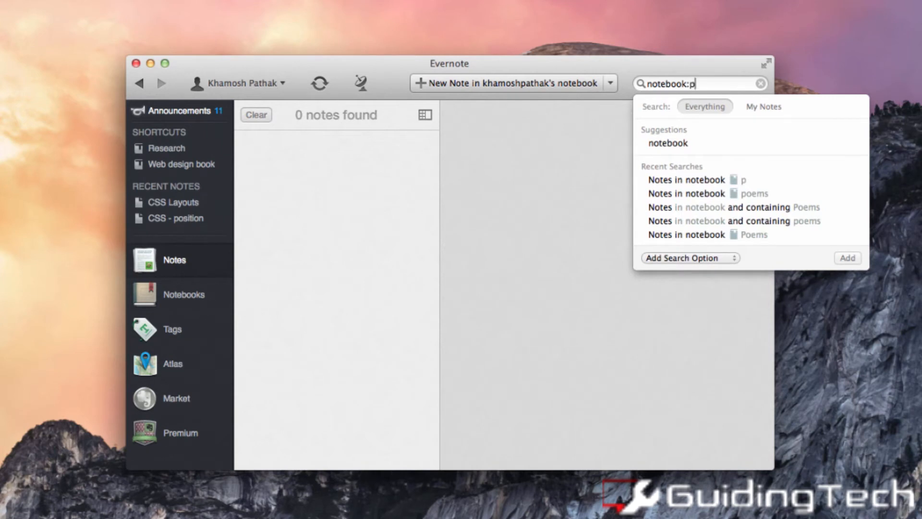
left_click(686, 193)
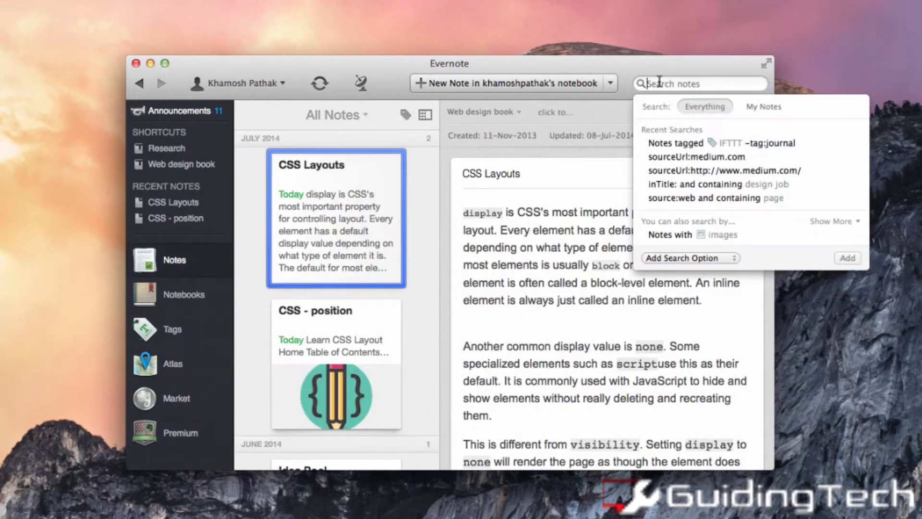
type("tag:")
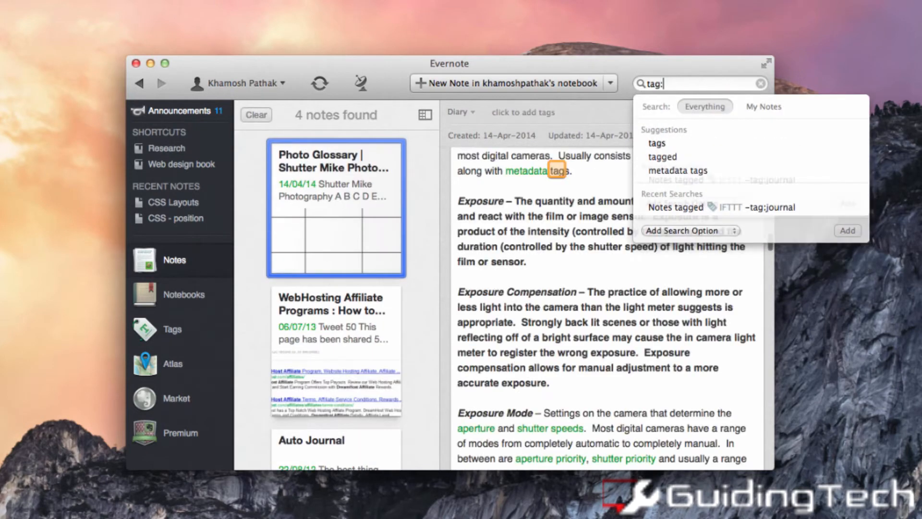
type("ifttt")
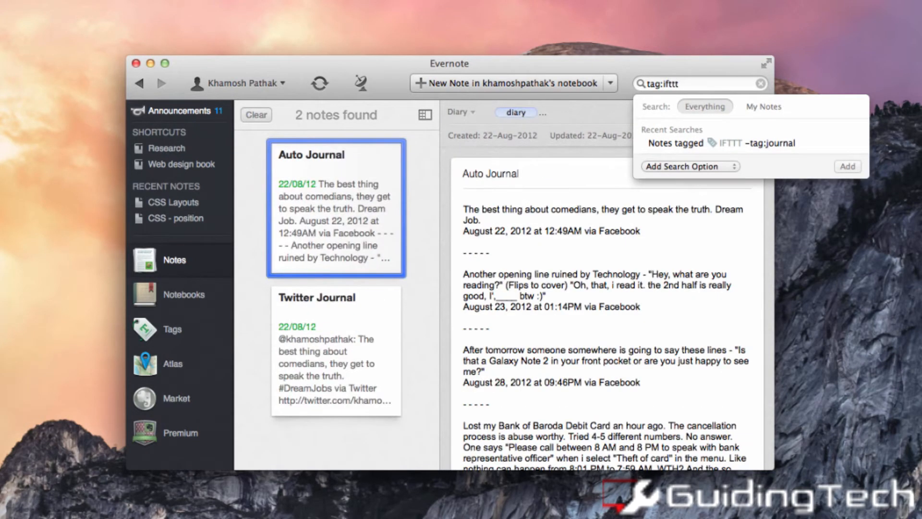
type("-ta")
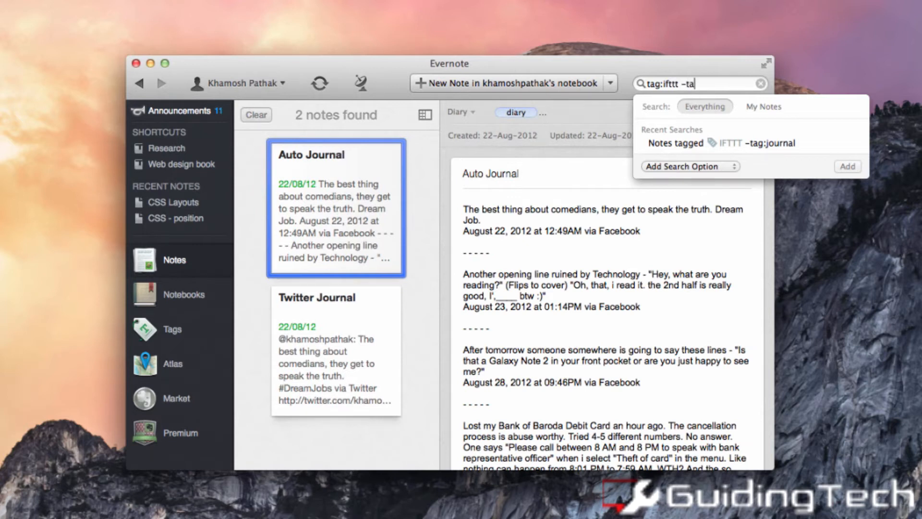
left_click(335, 350)
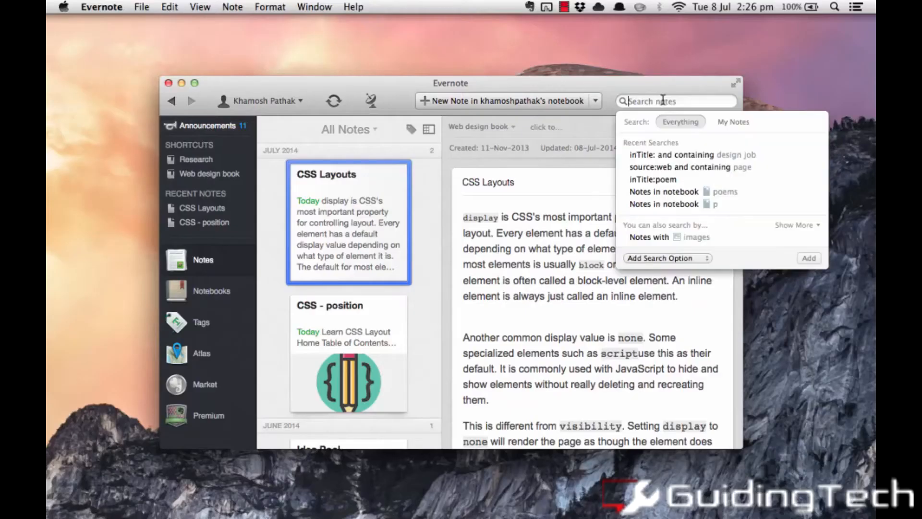
Step: Search with inTitle:design job to find the note about getting a design job
type("inTitle:design")
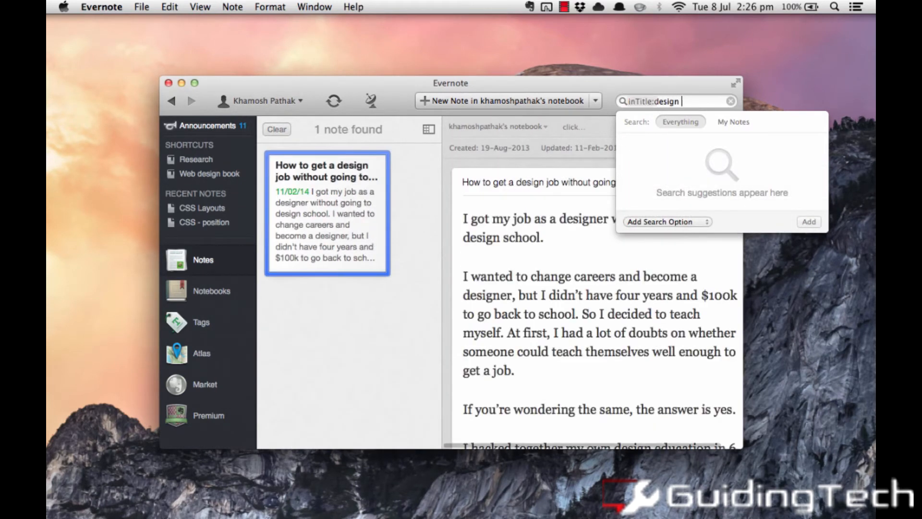
type("job")
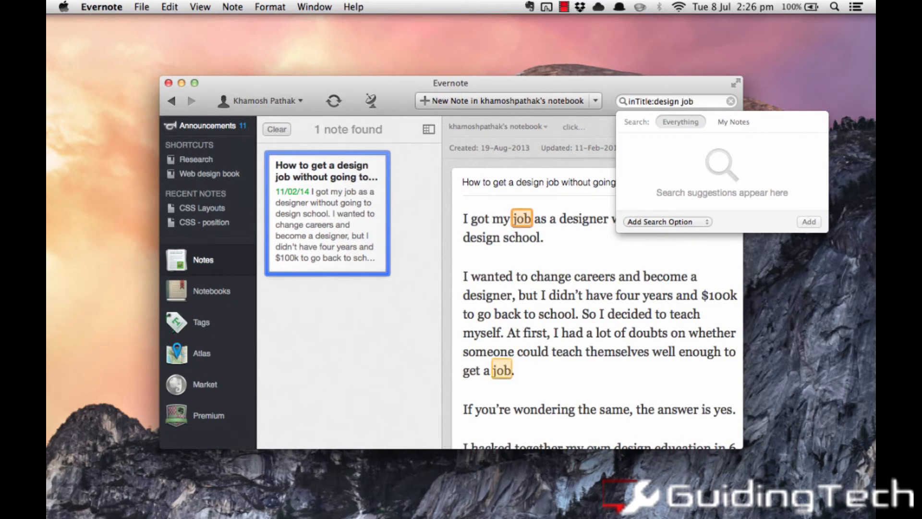
key("Backspace")
type("any:")
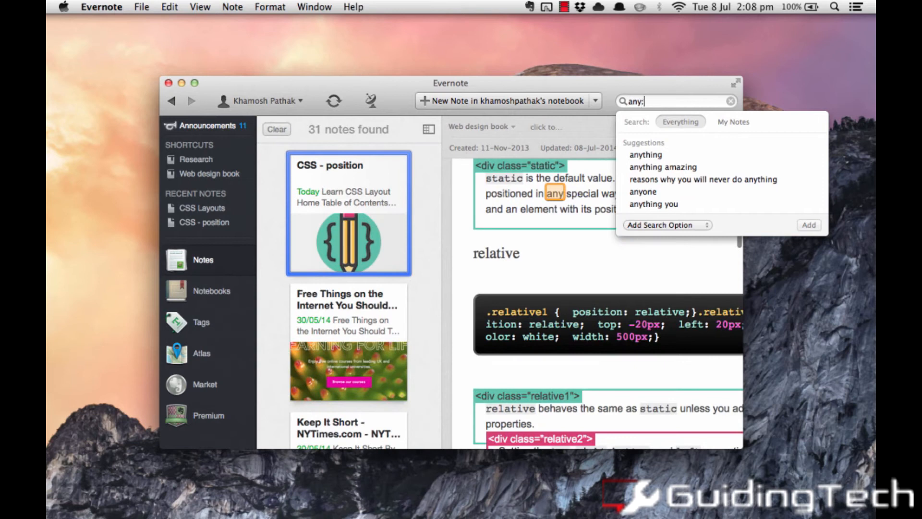
Step: Search with any: code css to list notes matching either term
type("code")
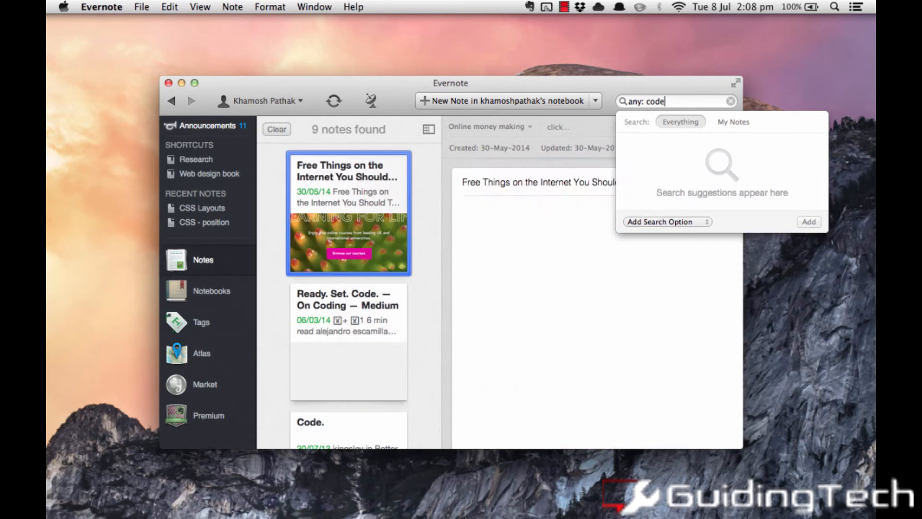
type("css")
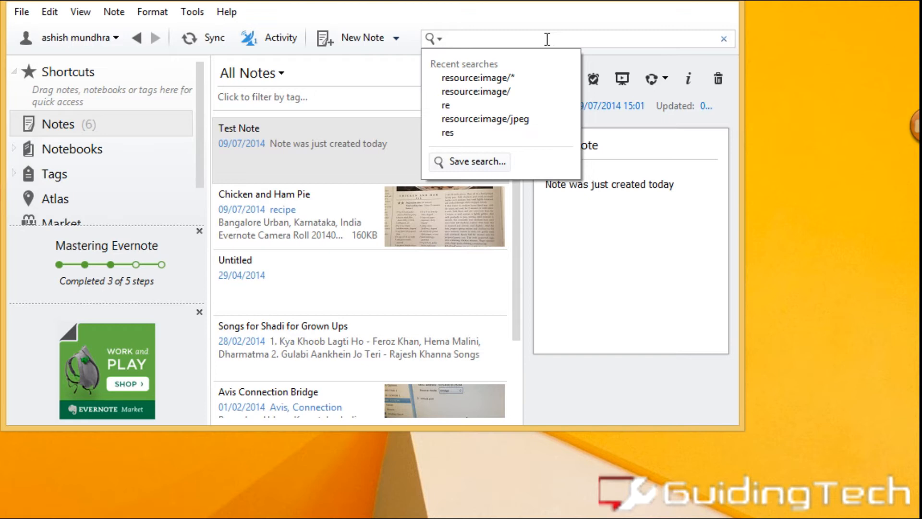
type("resource:image")
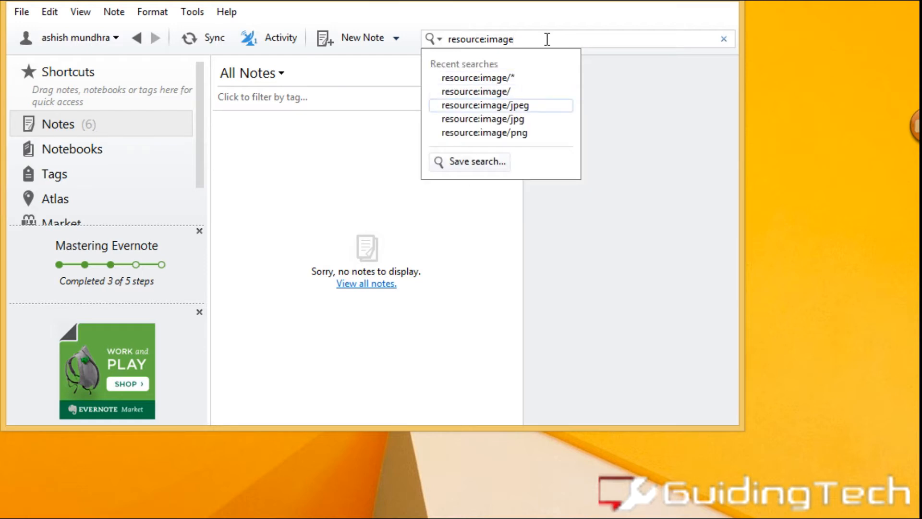
left_click(494, 105)
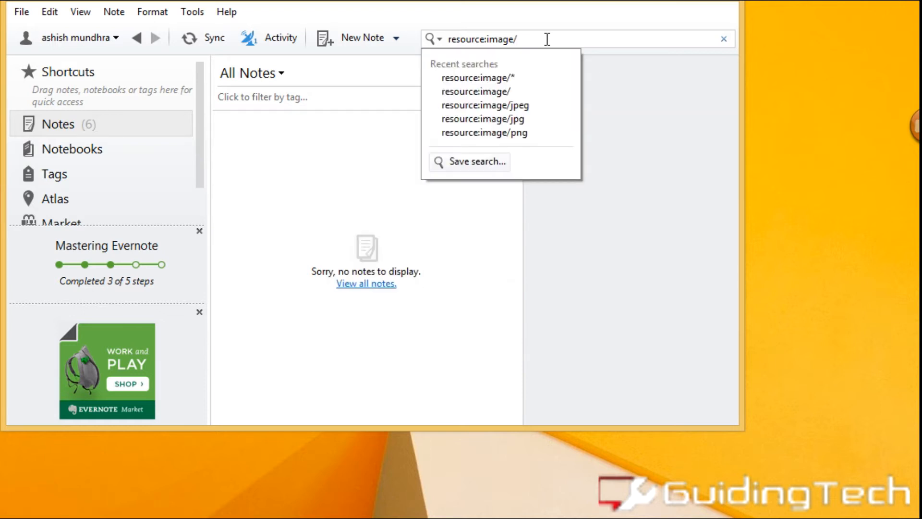
left_click(724, 38)
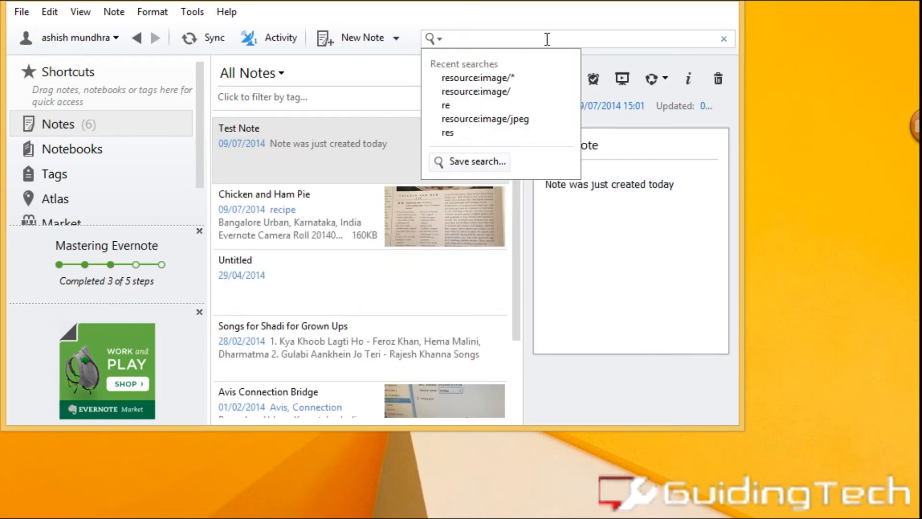
Step: Filter notes with the recent created:day creation-date search
type("created:")
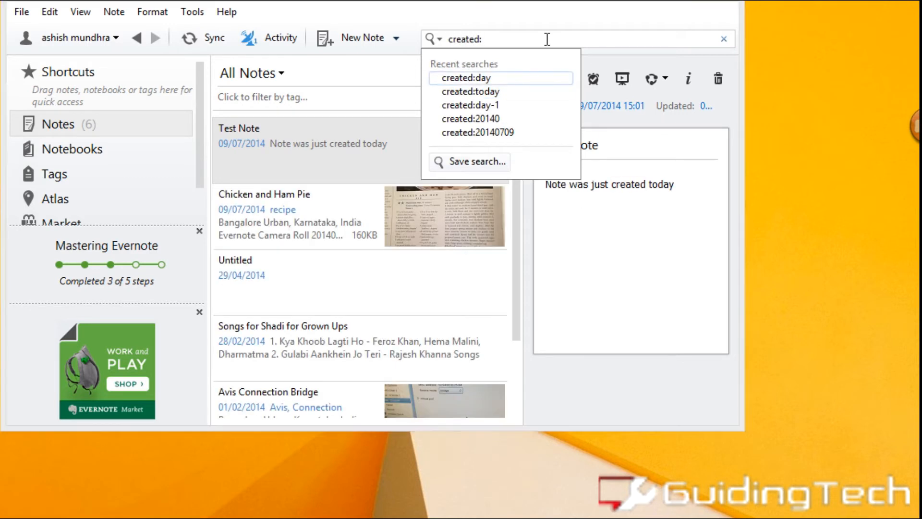
left_click(465, 76)
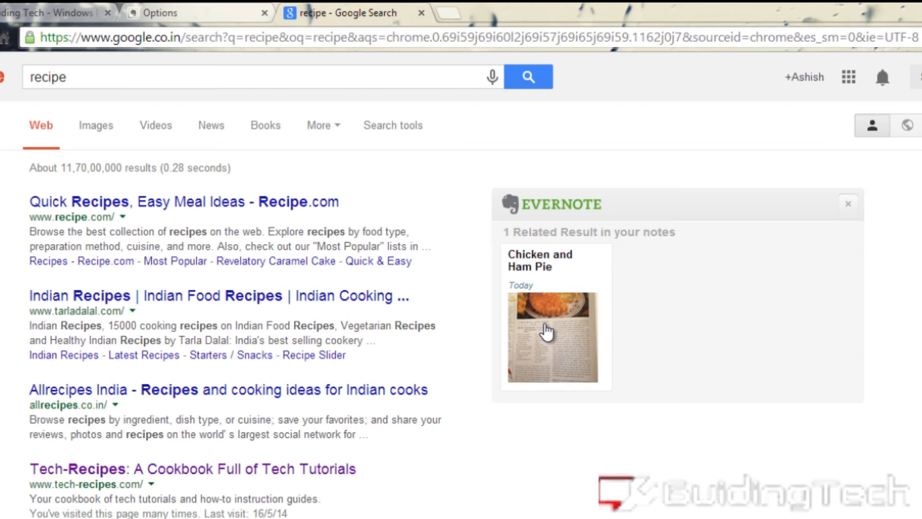
mouse_move(557, 362)
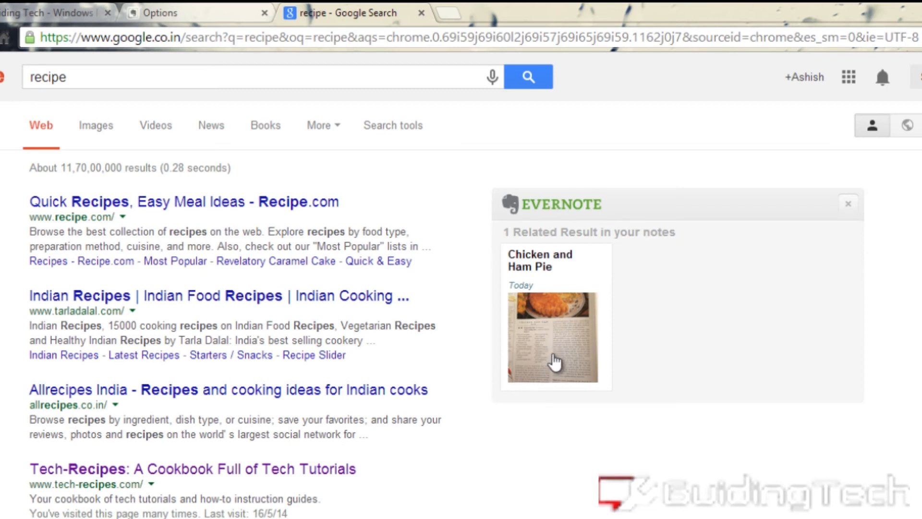
mouse_move(563, 375)
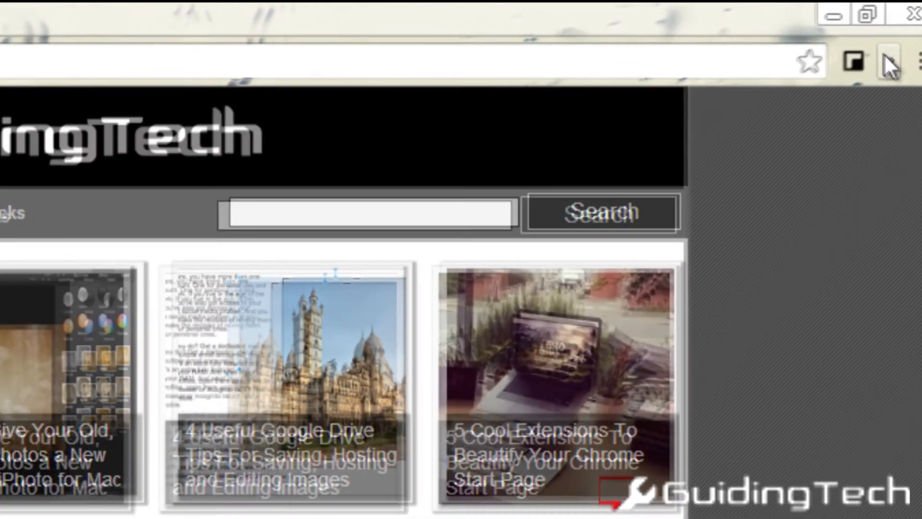
Step: Use the Evernote extension button and reload the Google 'recipe' results page
left_click(887, 63)
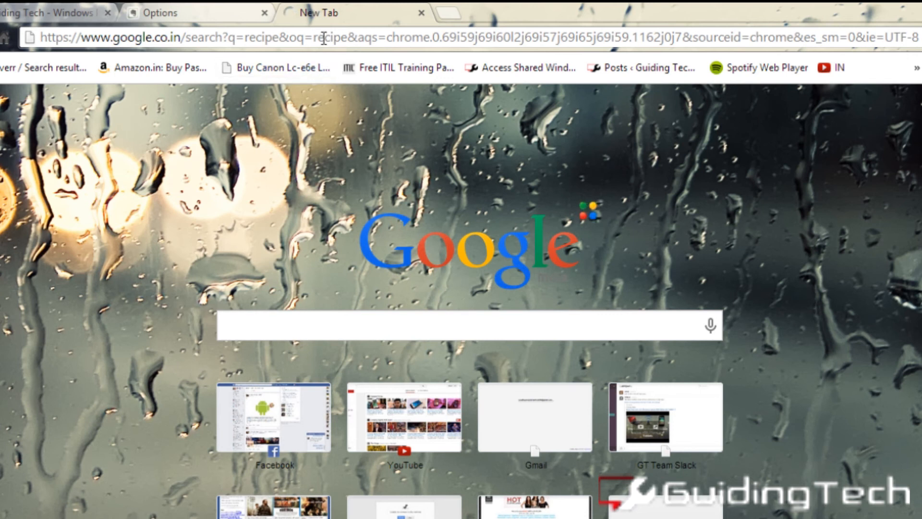
key("enter")
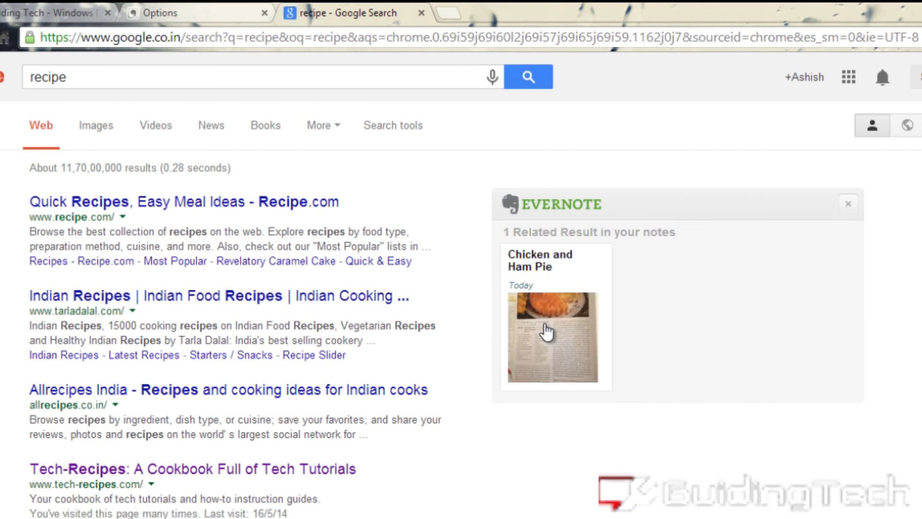
mouse_move(561, 371)
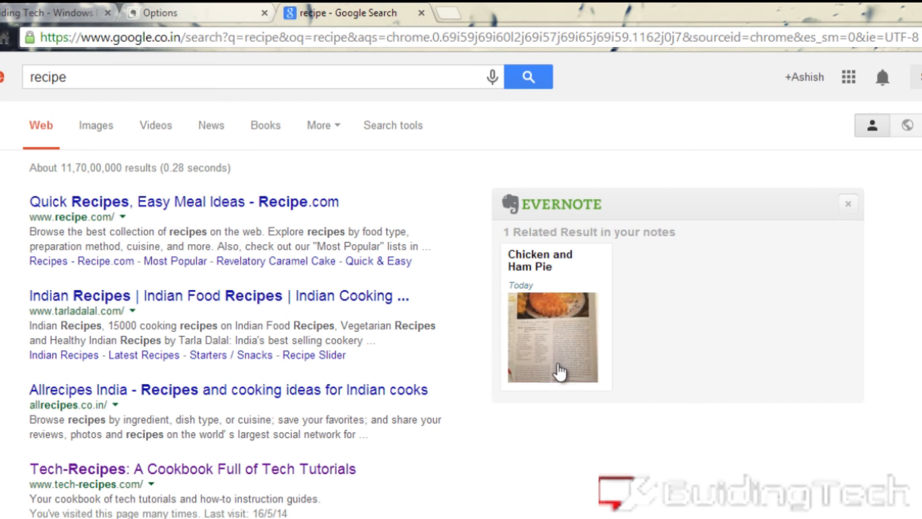